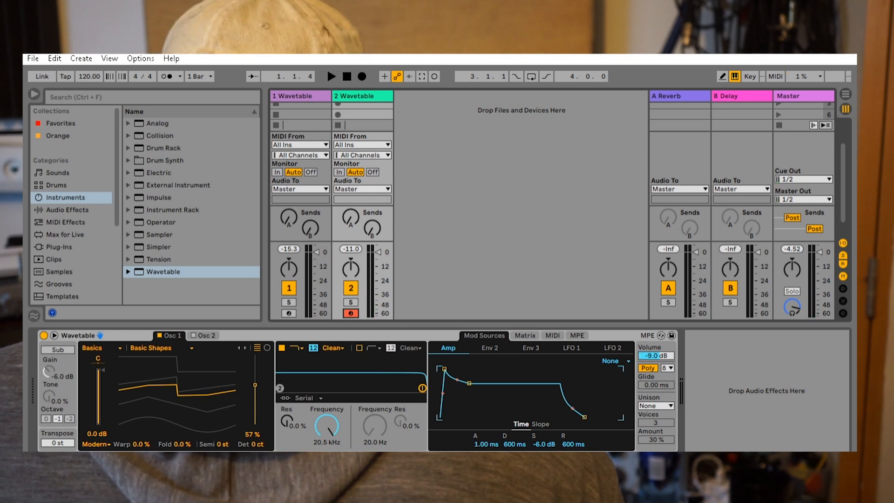
mouse_move(651, 341)
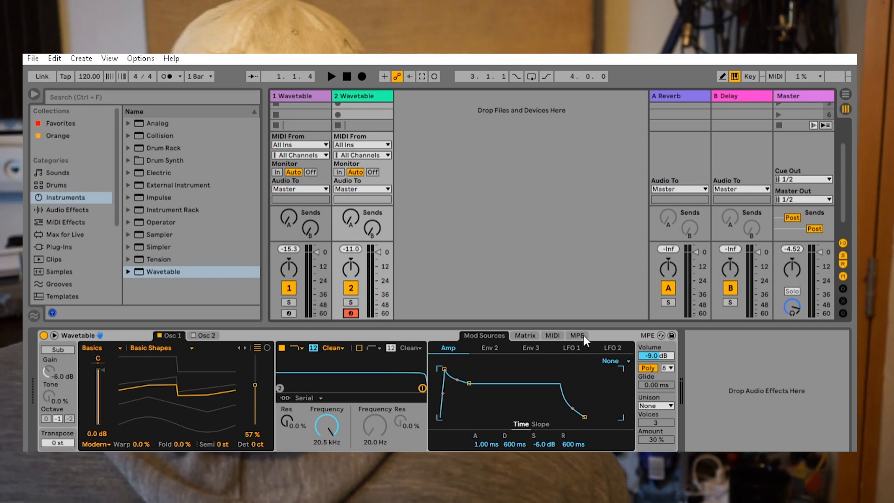
Show Wavetable's MPE tab with its velocity, pitch bend, slide and pressure routings.
click(575, 335)
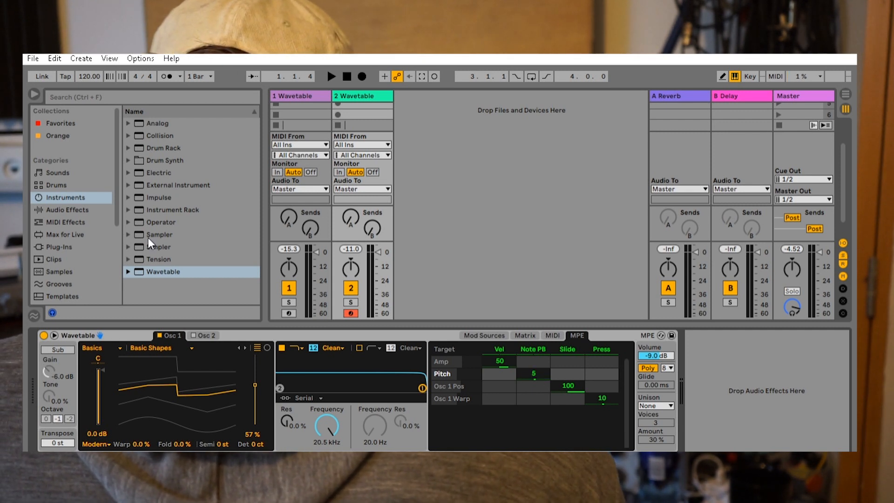
Load a MIDI Effect Rack from the browser's MIDI Effects and create additional chains until it holds four.
click(59, 247)
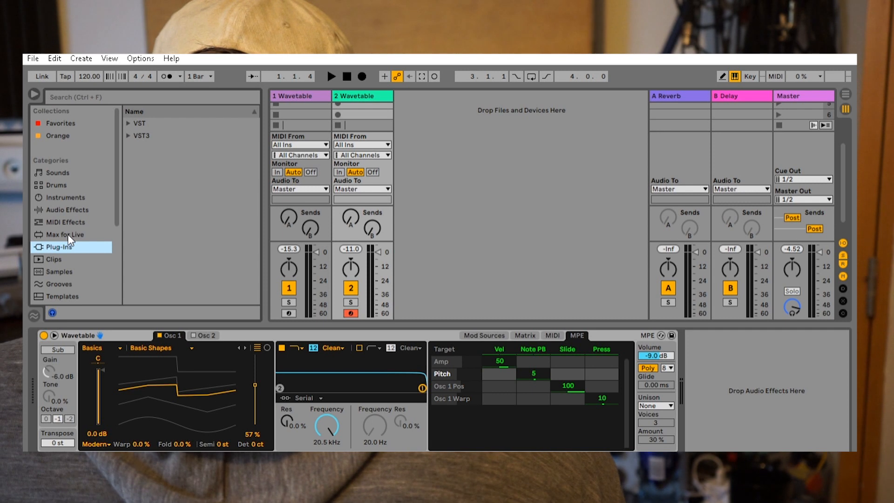
click(66, 221)
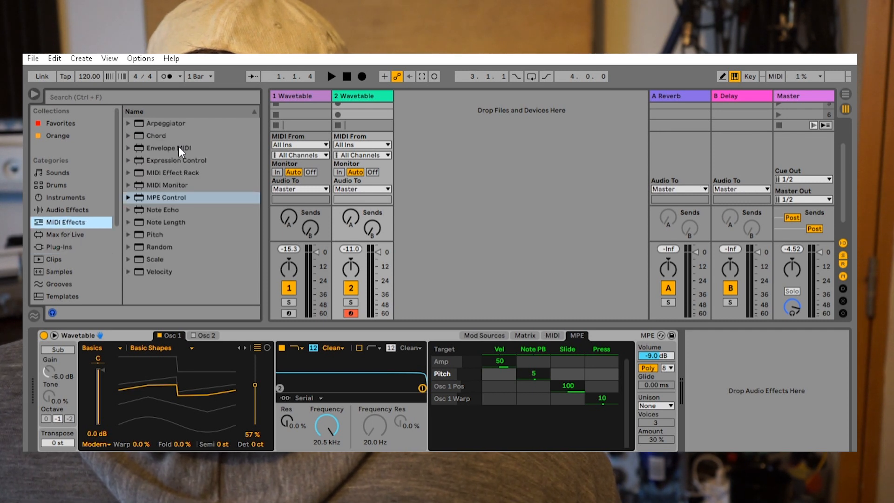
mouse_move(169, 136)
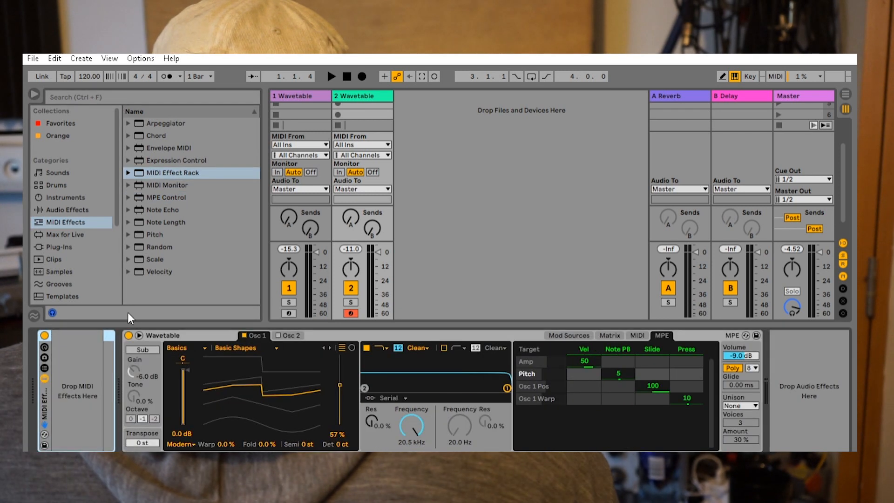
right_click(77, 390)
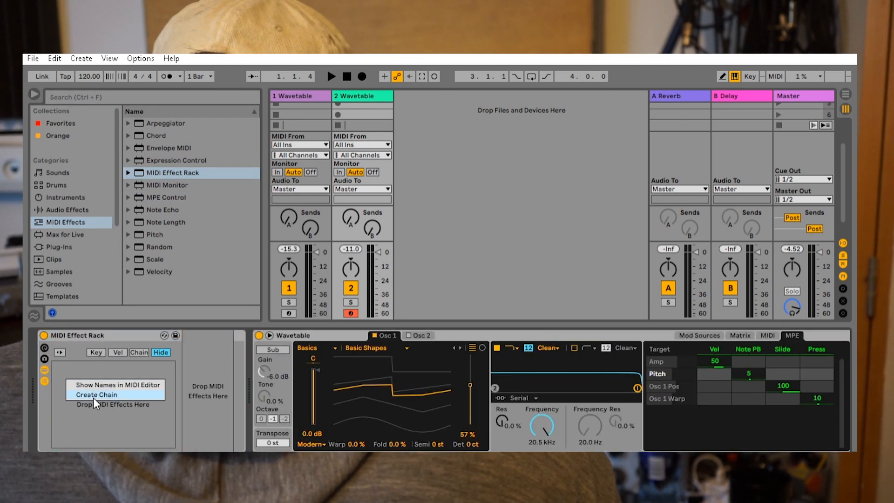
click(96, 394)
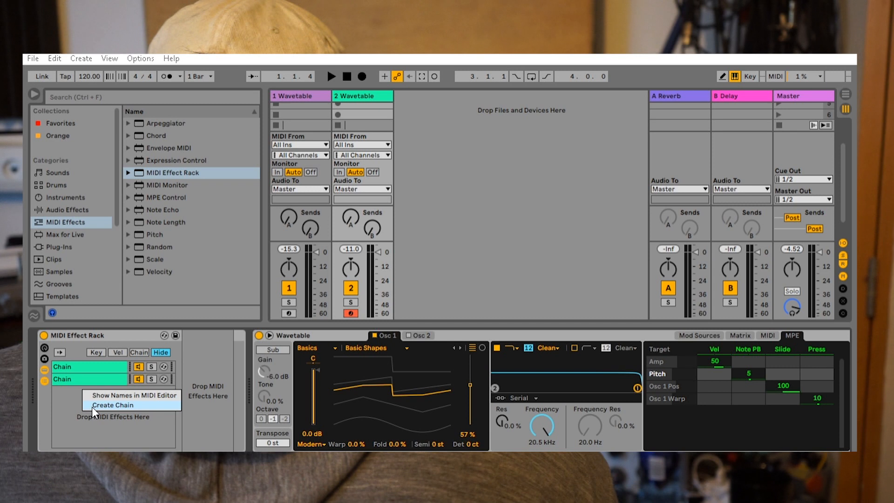
click(112, 405)
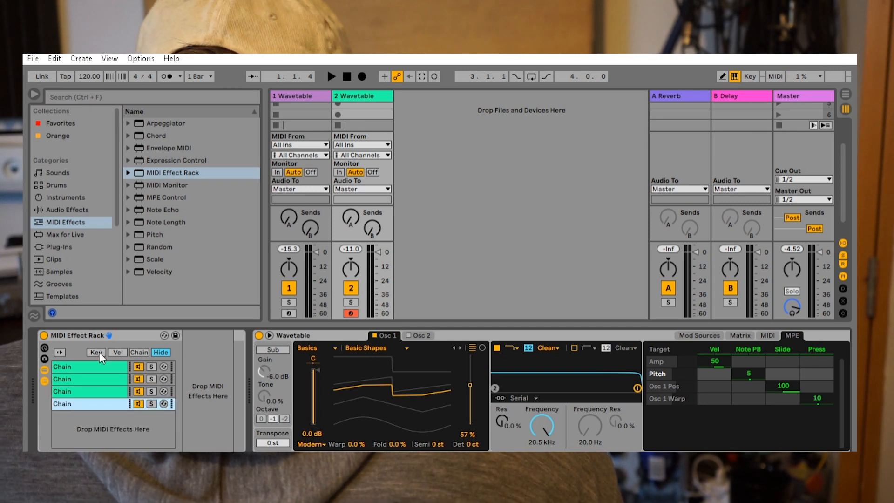
Show the rack's key zone editor to split the four chains into adjacent note ranges.
click(96, 352)
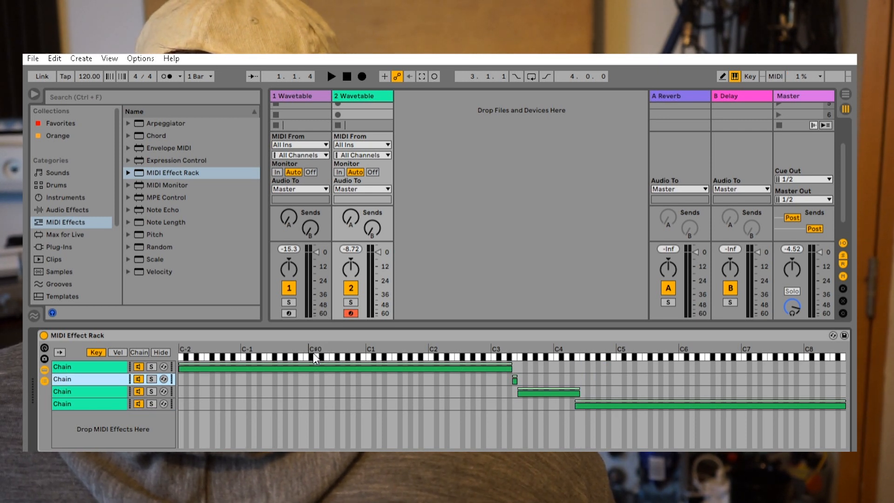
mouse_move(183, 210)
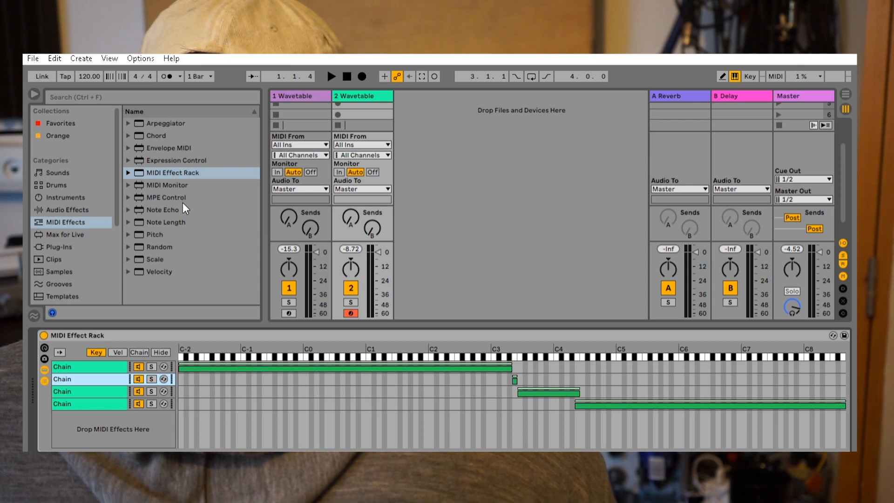
Load MPE Control from the MIDI Effects list into the rack's second chain.
click(165, 196)
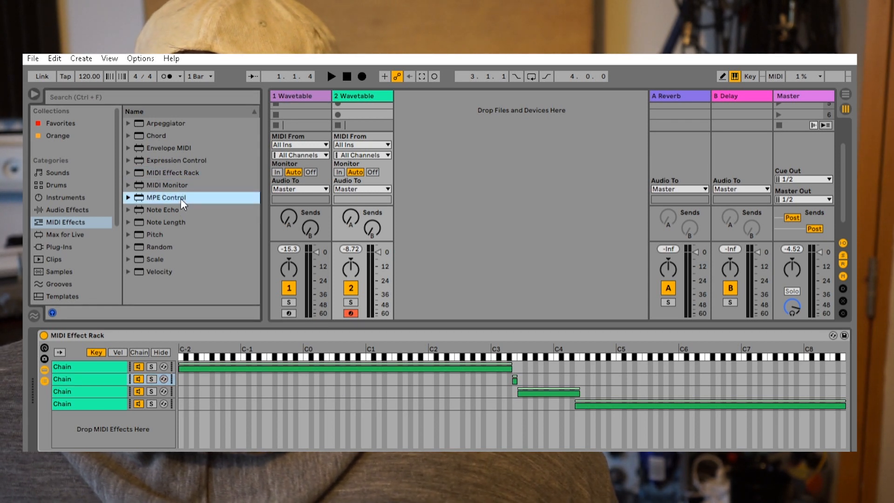
click(86, 379)
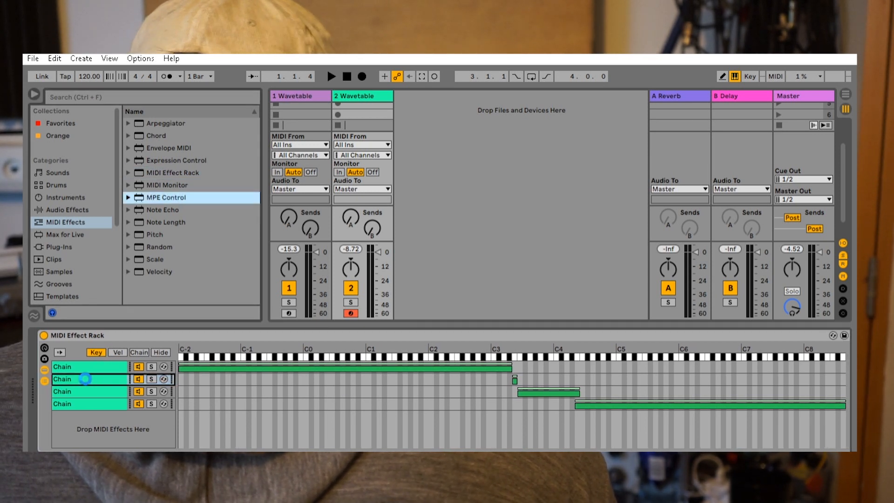
click(166, 198)
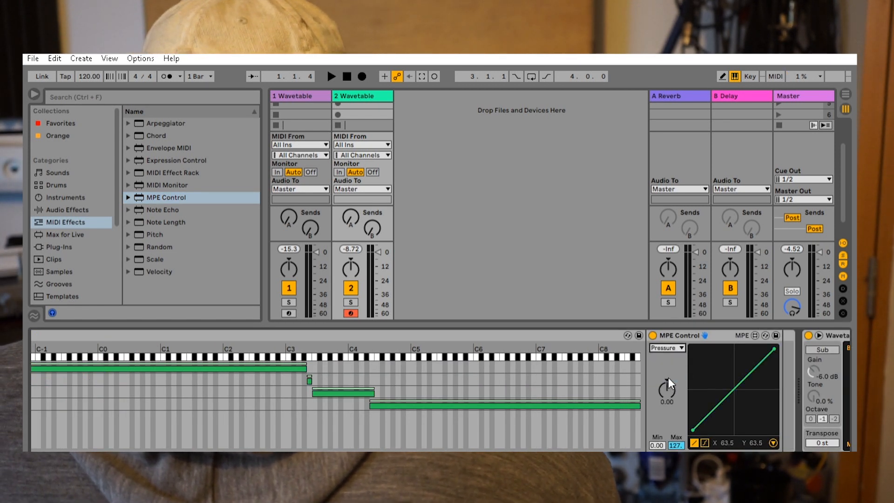
click(666, 348)
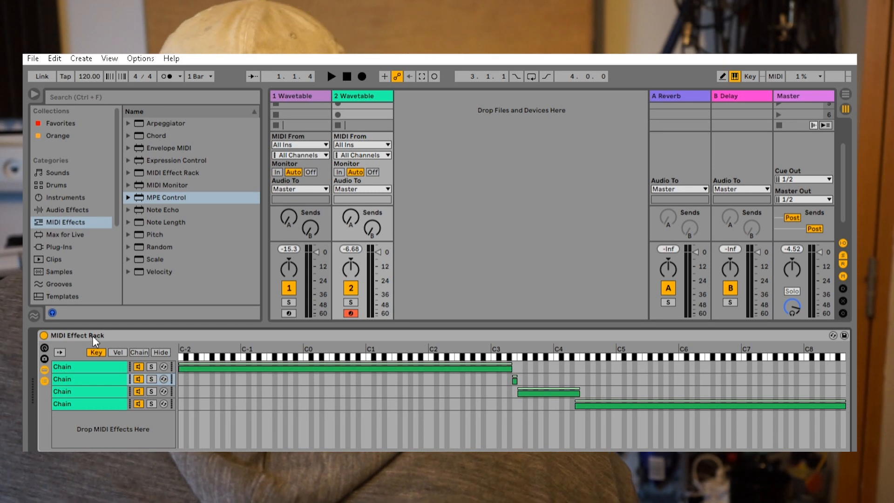
Select track 1 with its five-chain Vanlig/Mikro microtonal rack and arm it for recording.
click(292, 96)
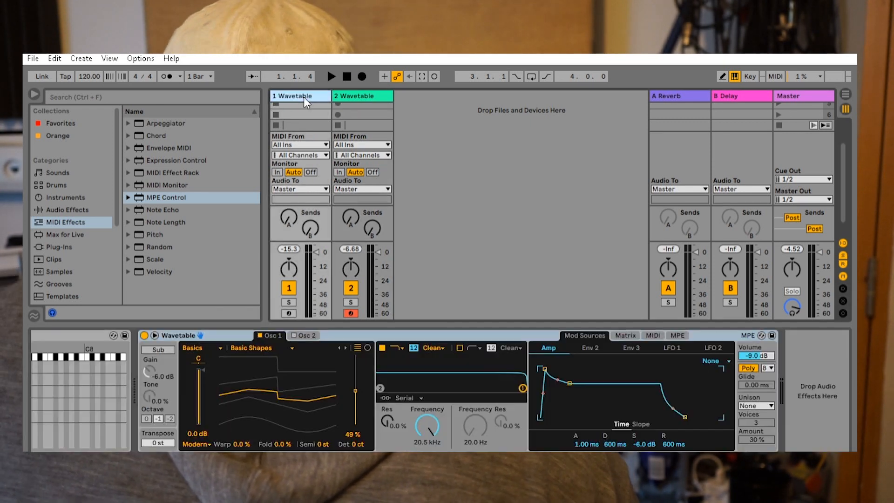
click(292, 95)
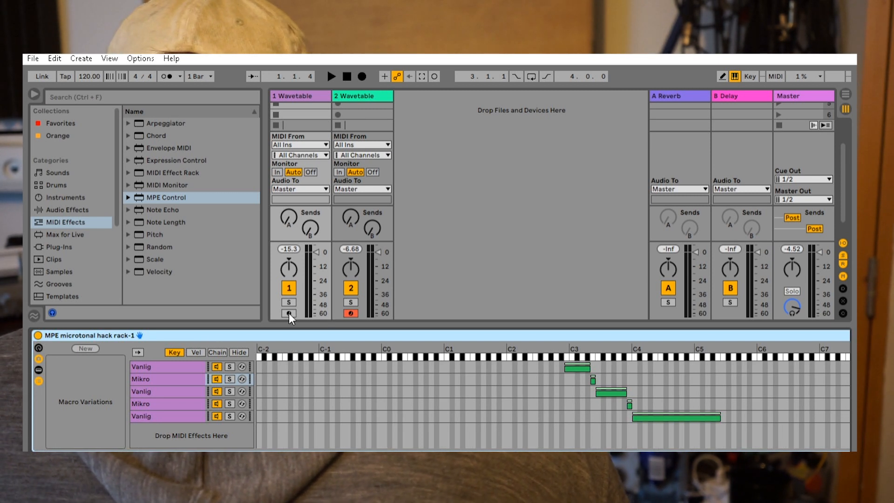
click(289, 314)
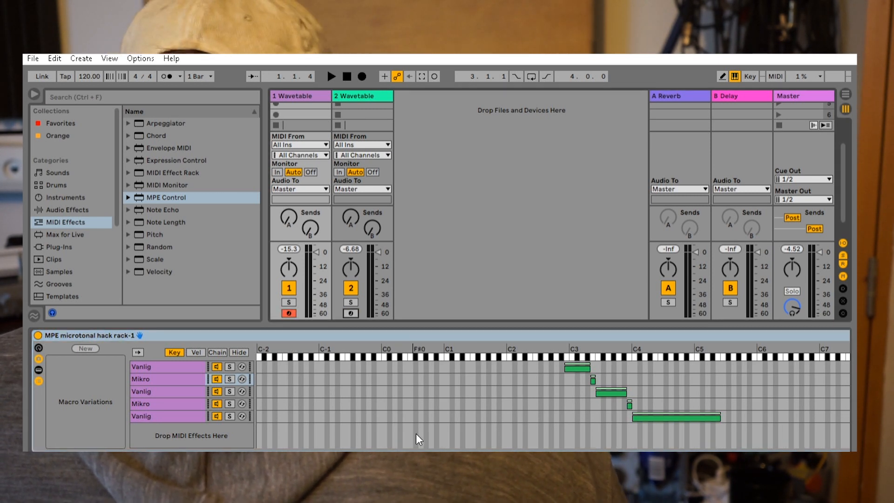